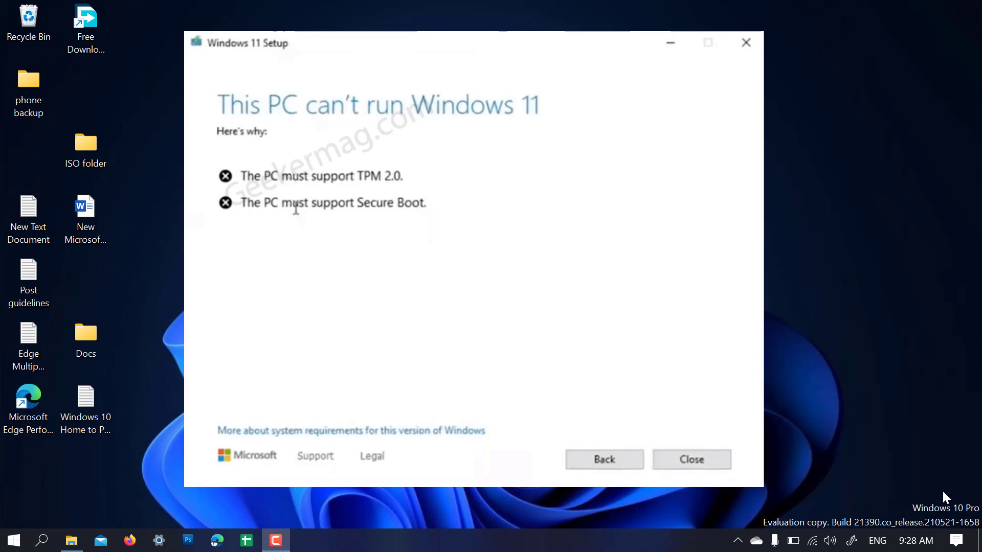
# - Close the Windows 11 Setup TPM 2.0 and Secure Boot failure message, leaving the desktop
pyautogui.click(692, 459)
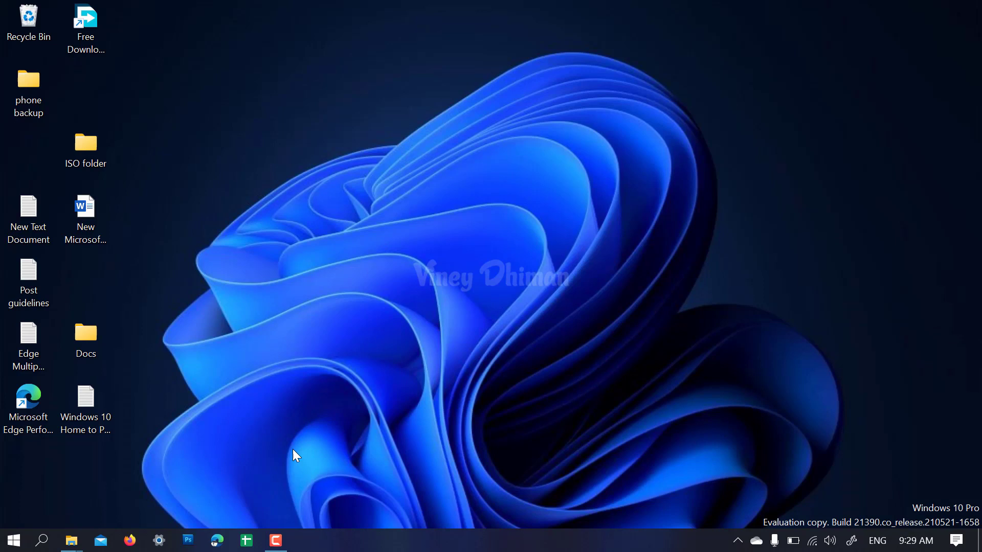
pyautogui.click(85, 143)
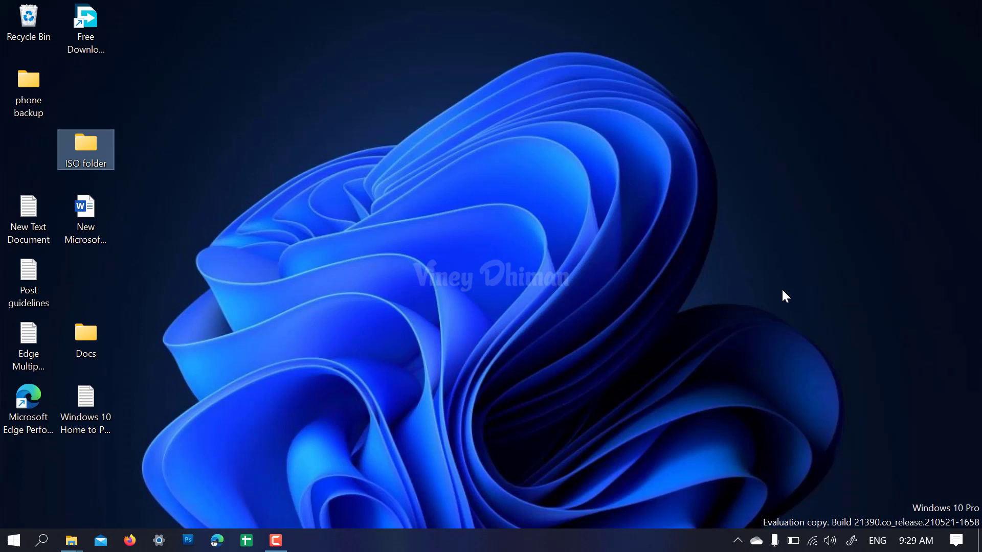